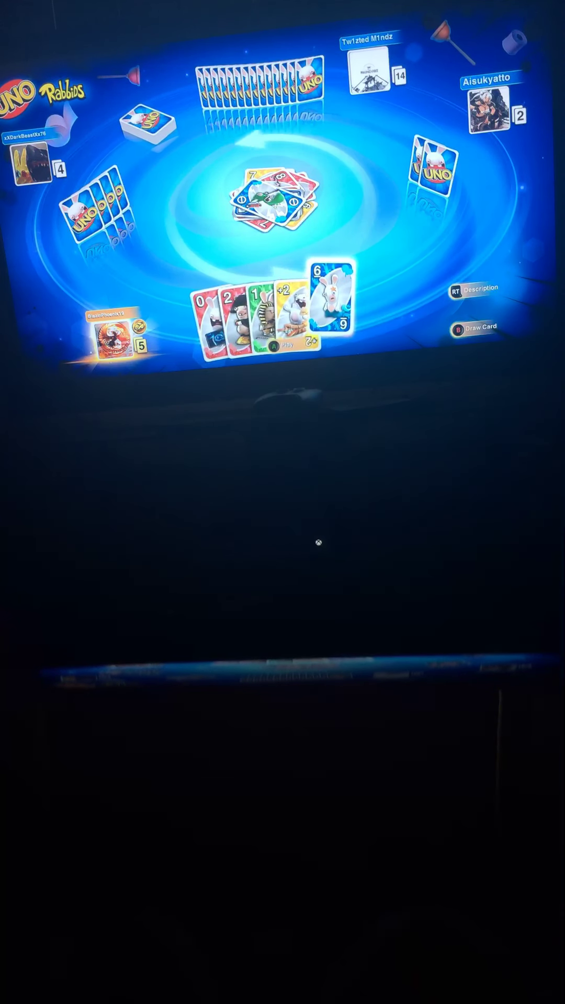
Step: Play cards down to two in hand, finishing with the red 0 onto the discard pile
click(328, 307)
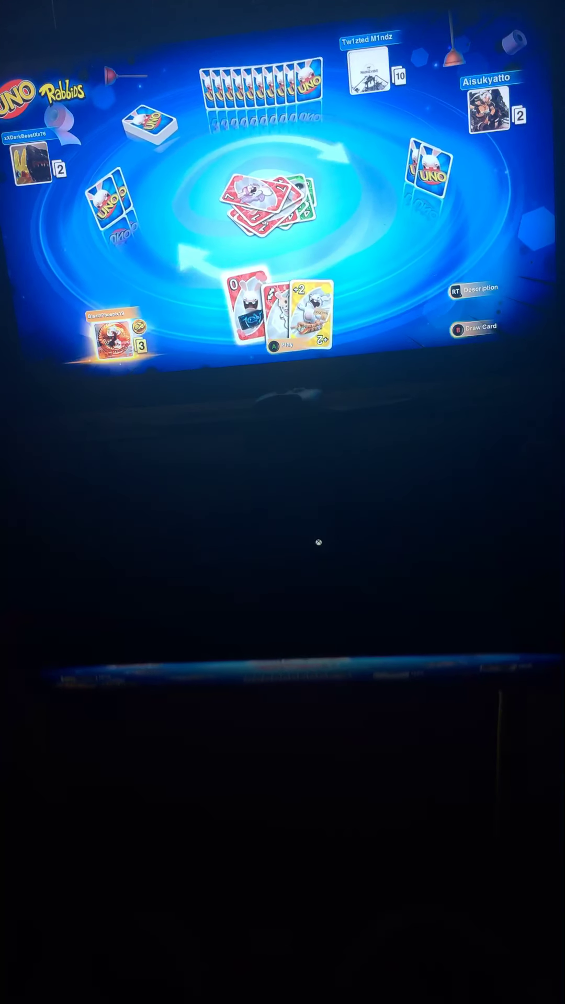
click(242, 315)
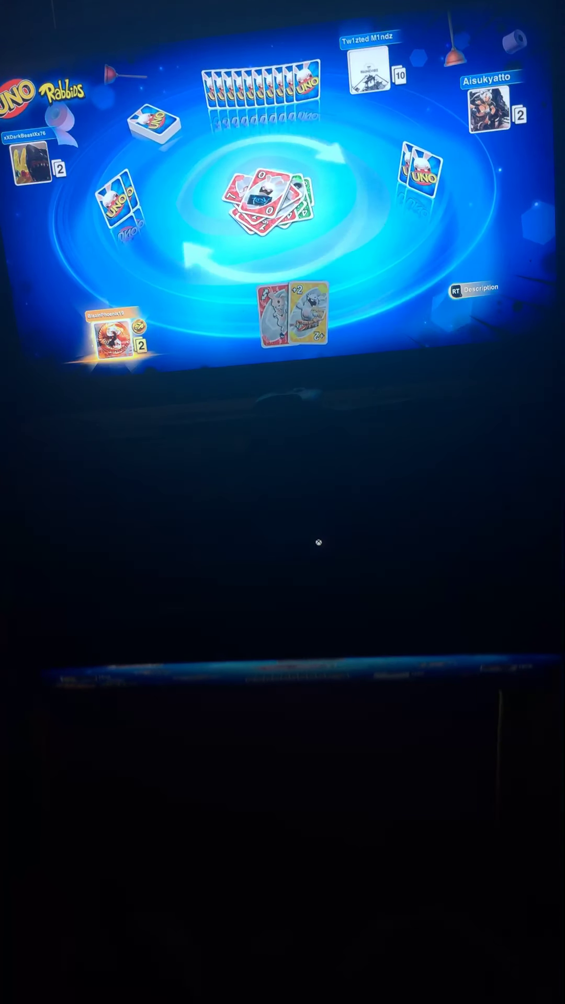